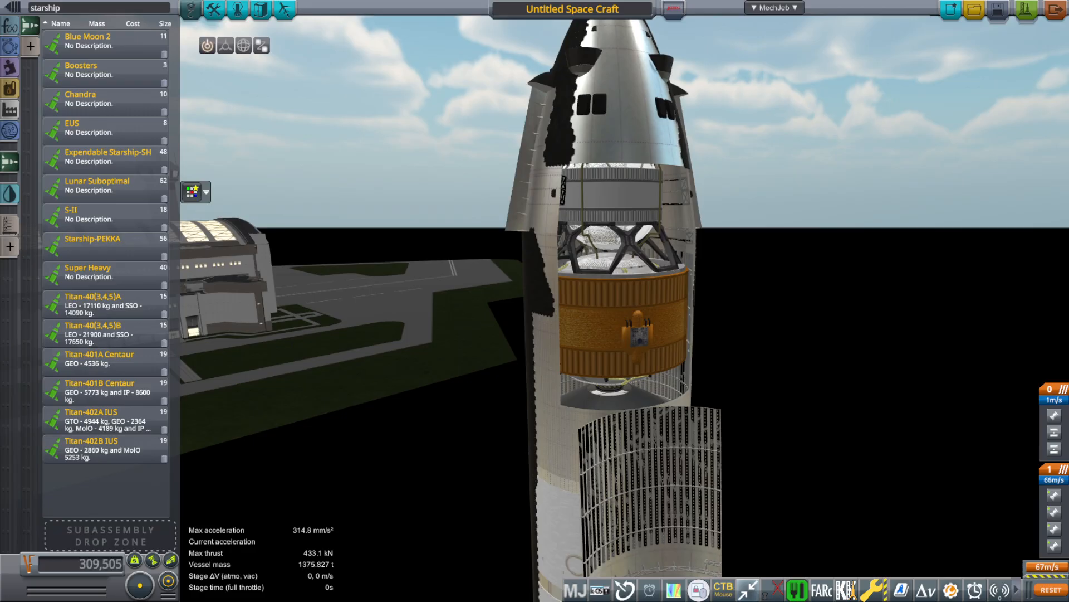
- Click in the VAB view to start orbiting around the Starship and its nested EUS stage
{"action": "left_click", "coordinate": [639, 337]}
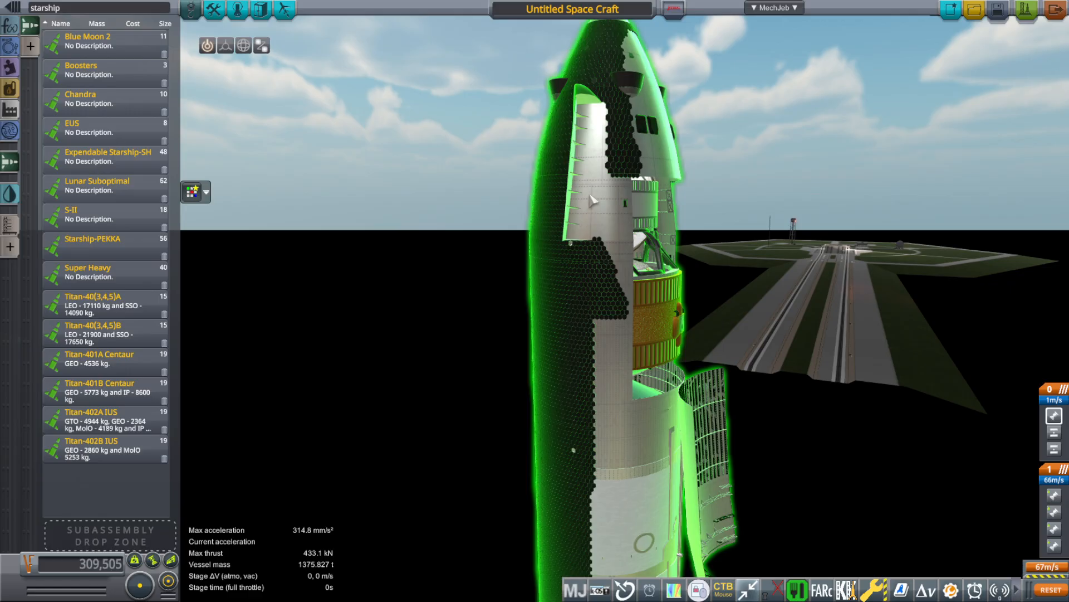
{"action": "mouse_move", "coordinate": [640, 410]}
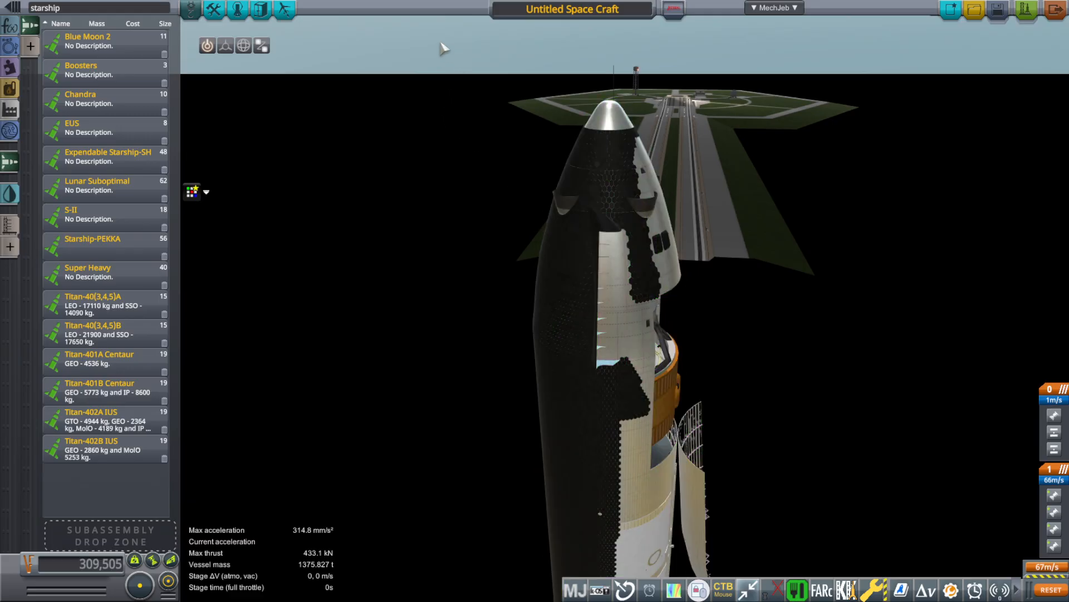
{"action": "mouse_move", "coordinate": [562, 159]}
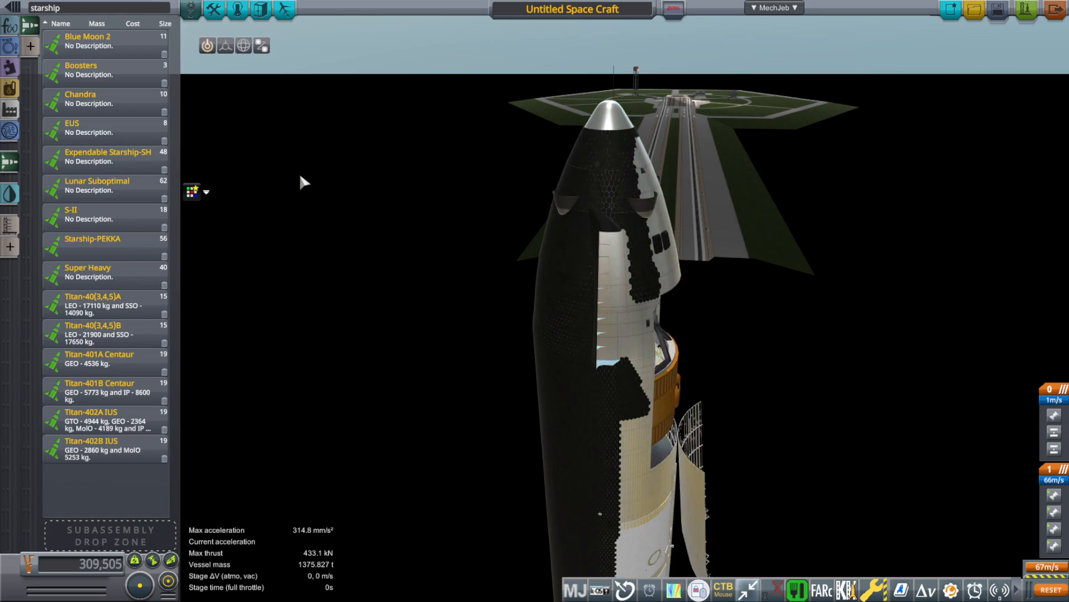
{"action": "mouse_move", "coordinate": [758, 296]}
{"action": "type", "text": "tage"}
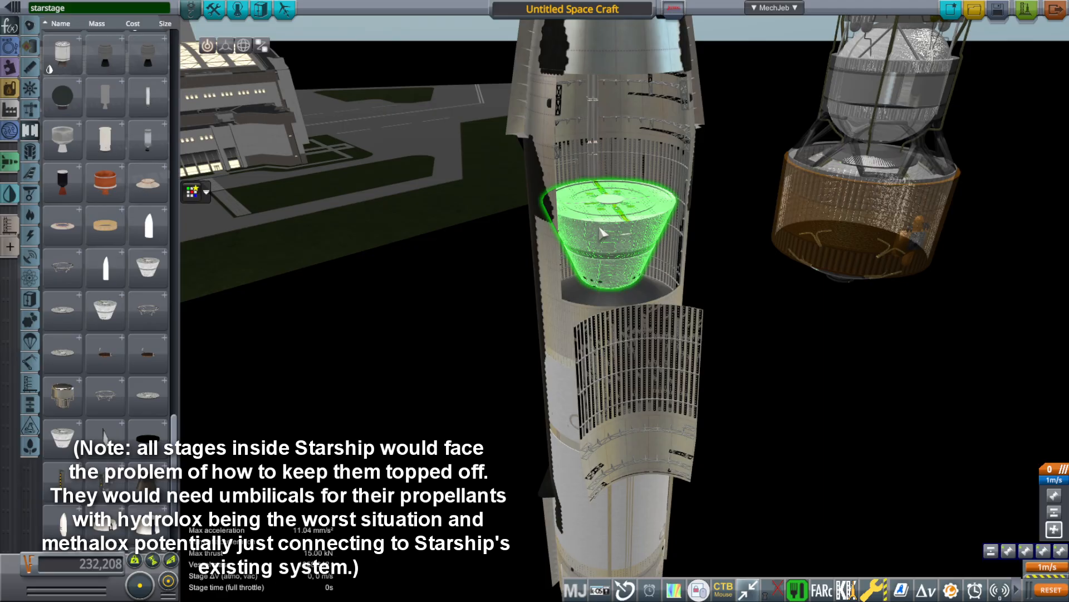
- Drag the trial conical part back out of the Starship's cargo bay
{"action": "left_click_drag", "start_coordinate": [601, 232], "coordinate": [426, 273]}
{"action": "type", "text": " three"}
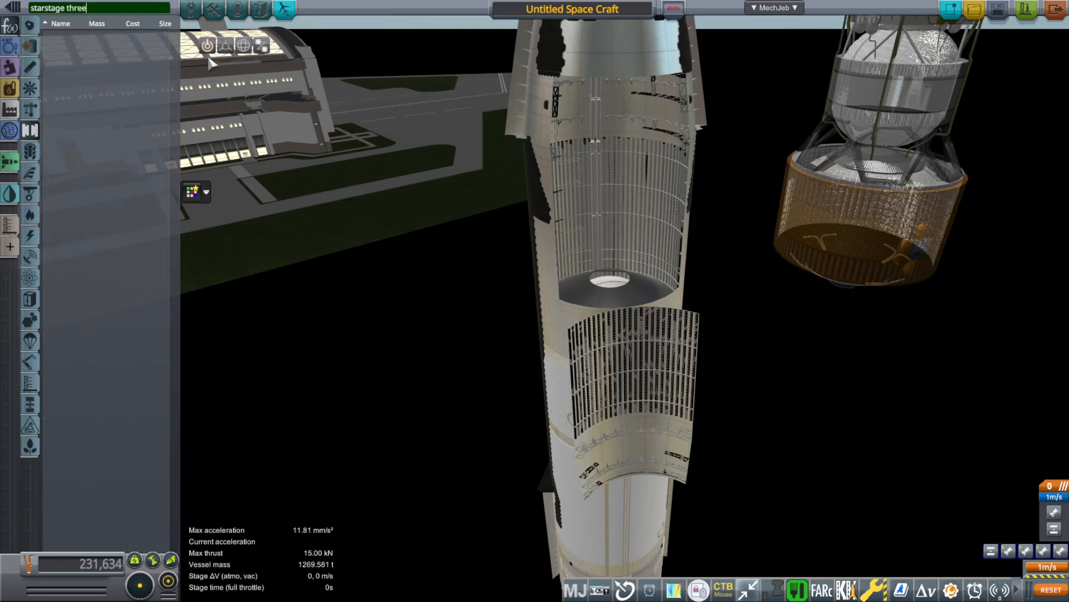
- Clear the 'starstage three' parts search so the full catalogue lists again
{"action": "key", "text": "BackSpace"}
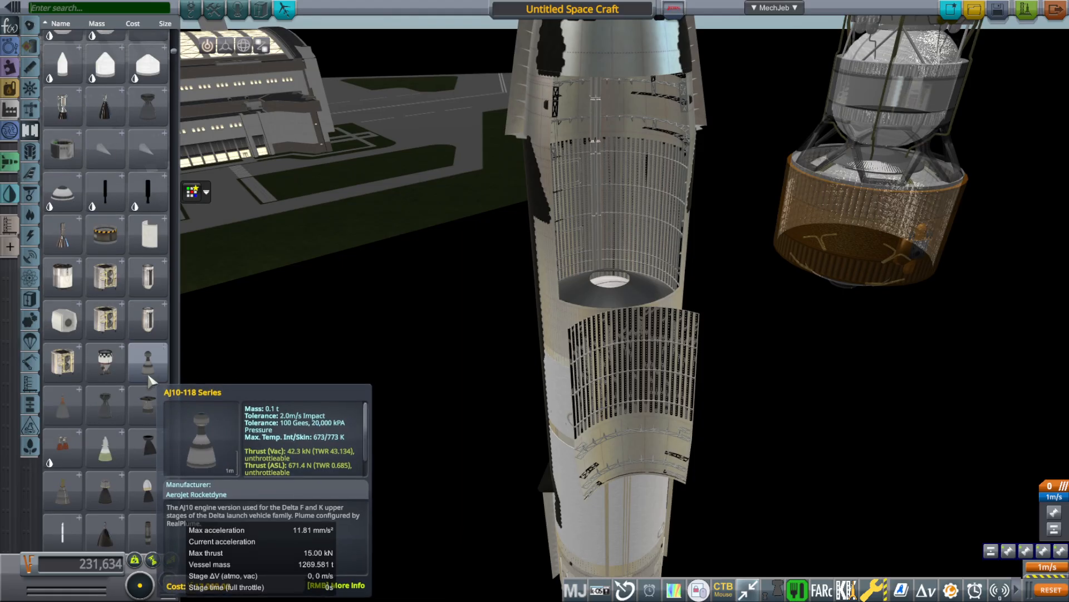
- Scroll down through the full parts catalogue toward the AJ10-118 Series engine
{"action": "scroll", "scroll_direction": "down", "scroll_amount": 3}
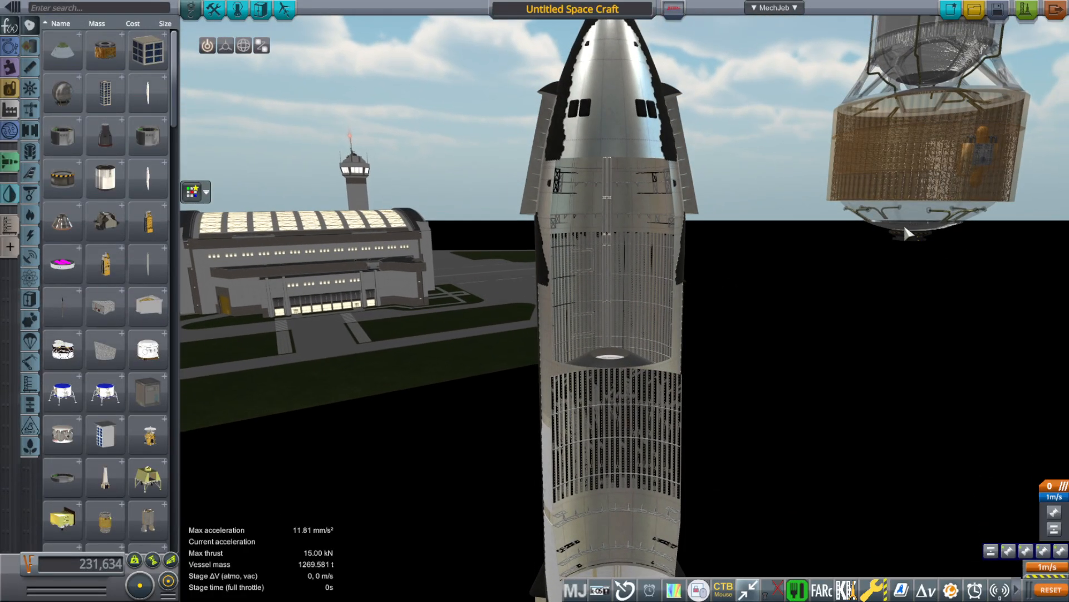
{"action": "mouse_move", "coordinate": [1003, 255]}
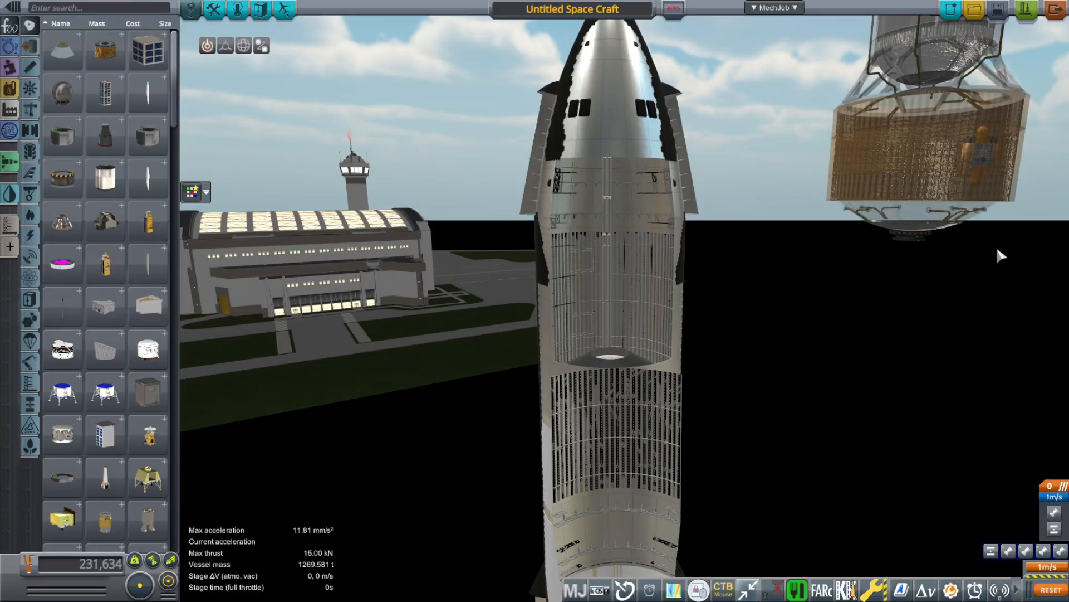
{"action": "mouse_move", "coordinate": [929, 284]}
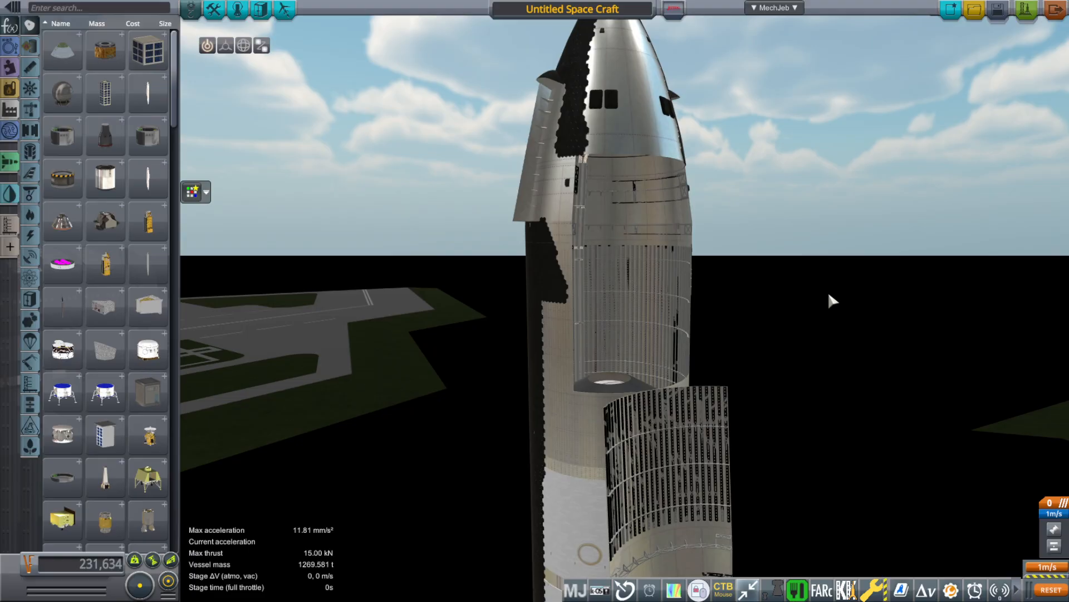
{"action": "mouse_move", "coordinate": [829, 293]}
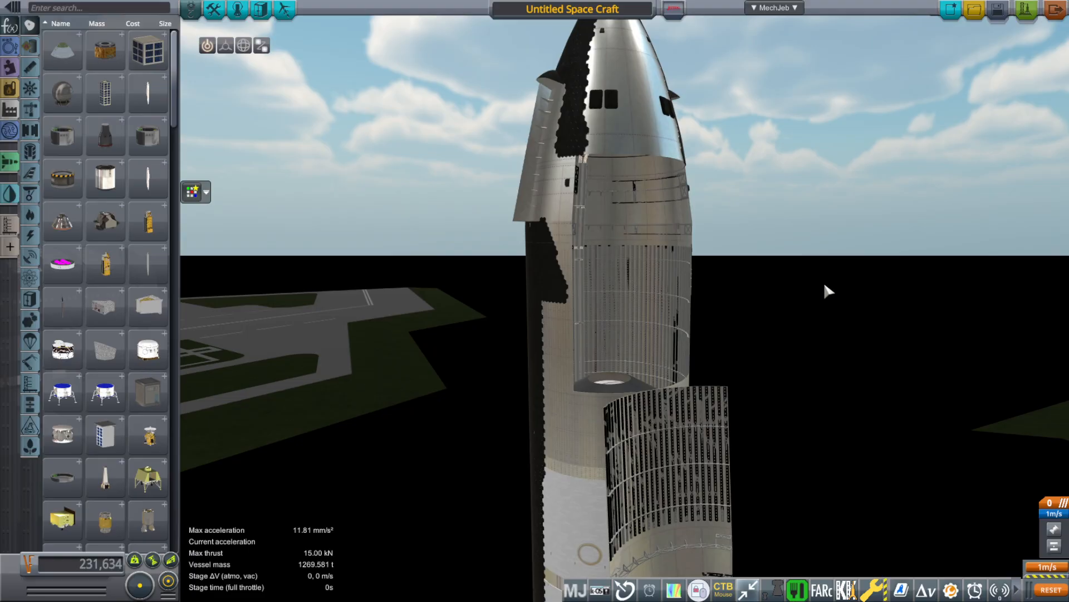
{"action": "mouse_move", "coordinate": [829, 303]}
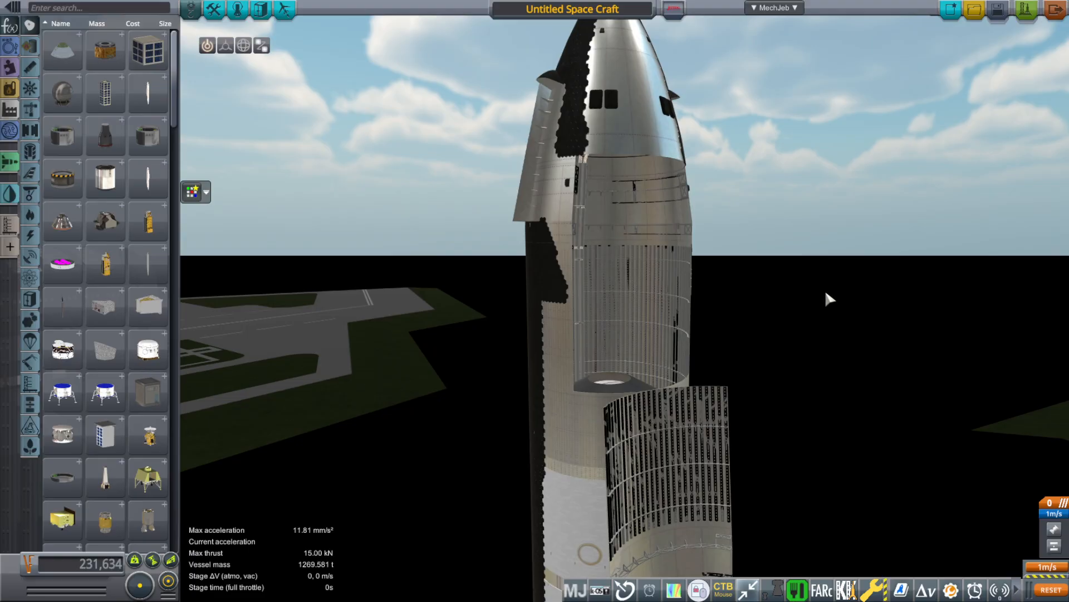